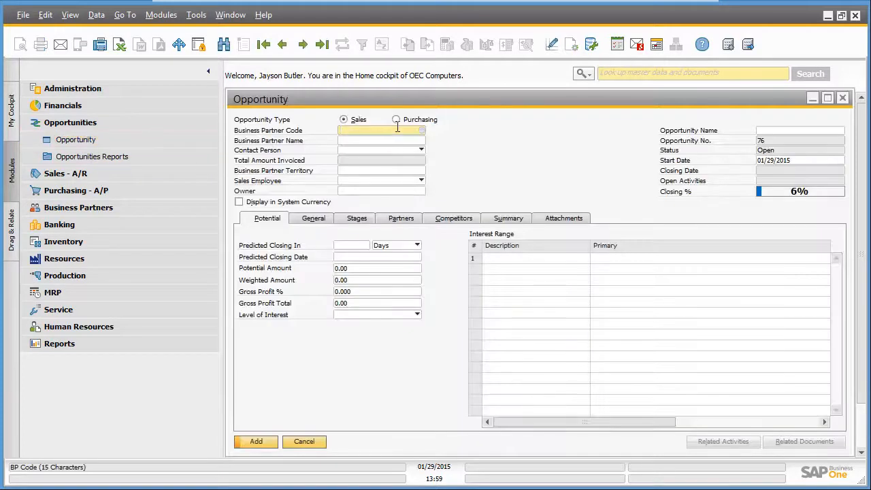
- Add purchasing opportunity '1000 server racks' for SMD Technologies (V70000), potential amount 2,000,000.00
{"action": "left_click", "coordinate": [396, 119]}
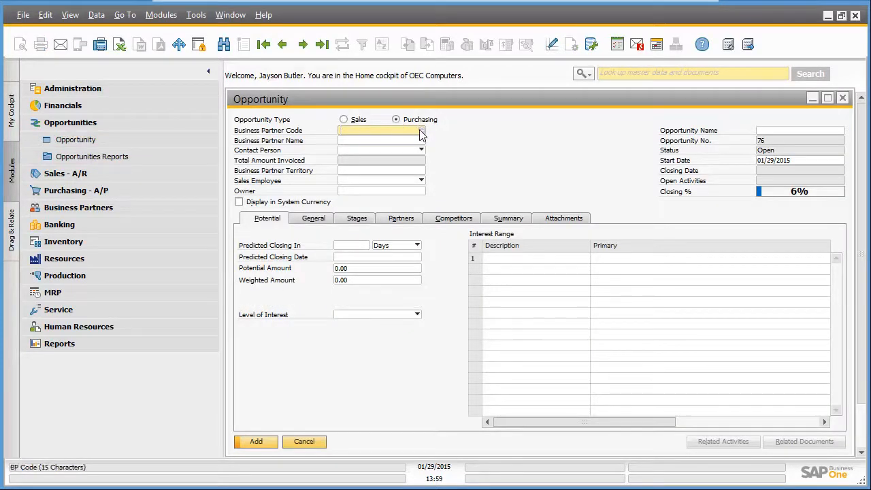
{"action": "left_click", "coordinate": [421, 130]}
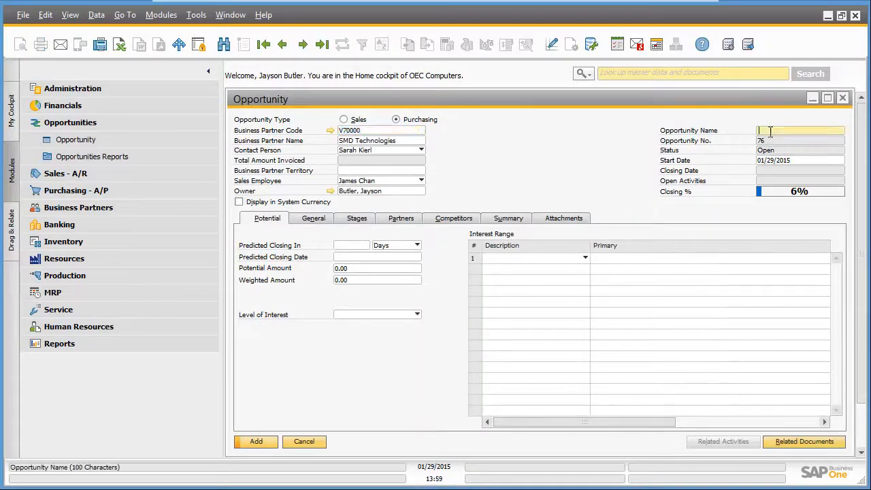
{"action": "type", "text": "1000 server racks"}
{"action": "left_click", "coordinate": [377, 267]}
{"action": "type", "text": "2"}
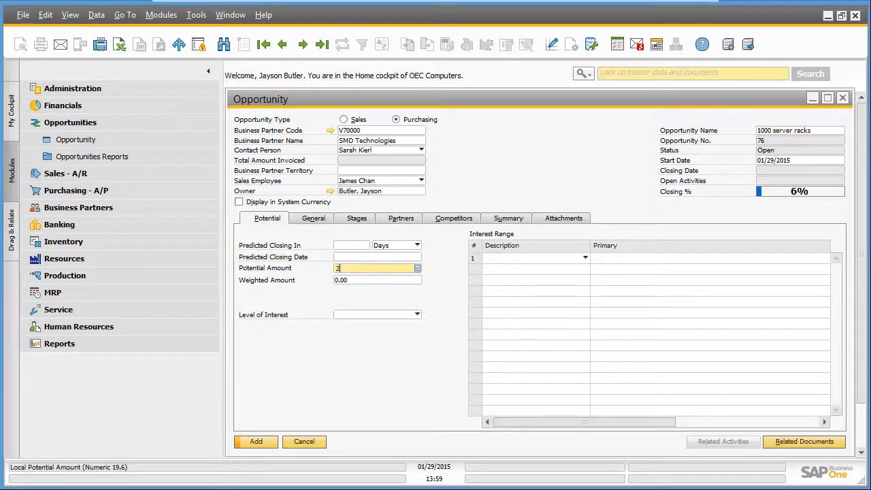
{"action": "type", "text": "000000"}
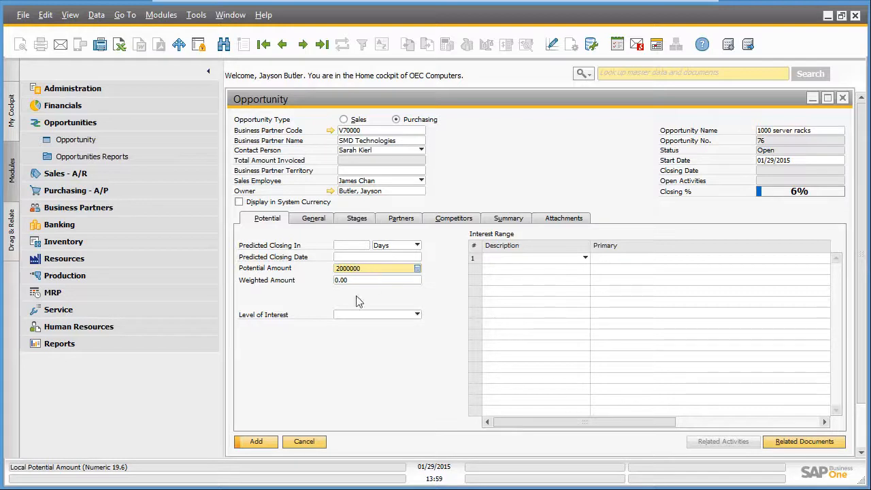
{"action": "left_click", "coordinate": [256, 441]}
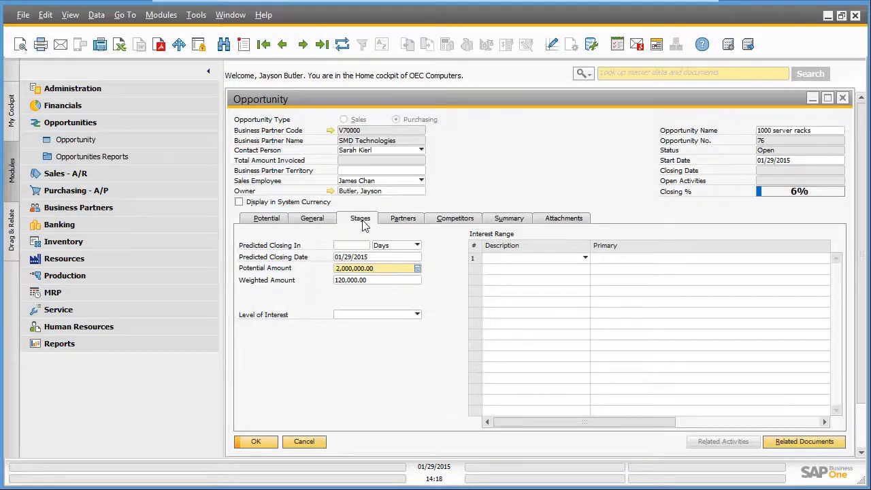
- Log a Vendor Qualification meeting 'Internal meeting: Qualify SMD Technolgies' on the first stage
{"action": "left_click", "coordinate": [360, 218]}
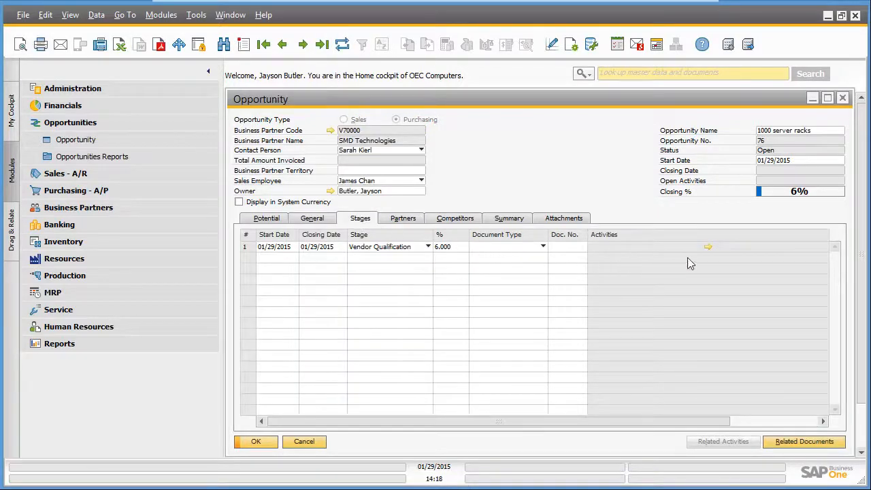
{"action": "left_click", "coordinate": [707, 247]}
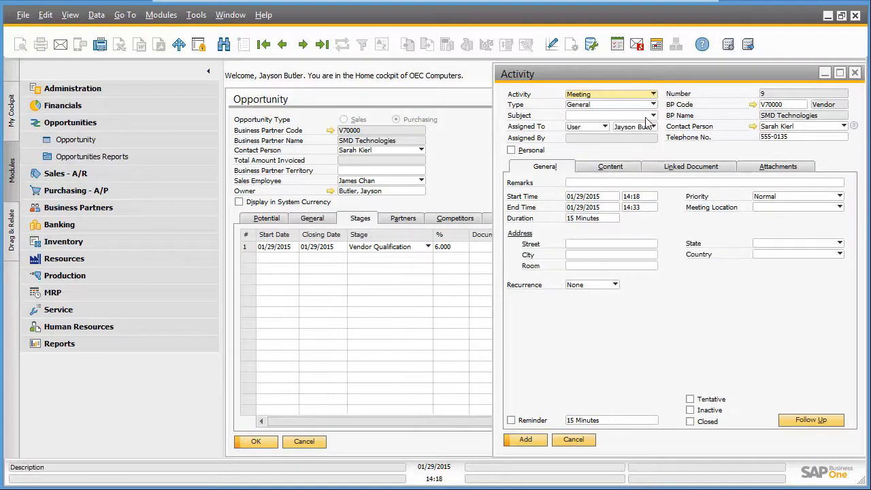
{"action": "left_click", "coordinate": [650, 116]}
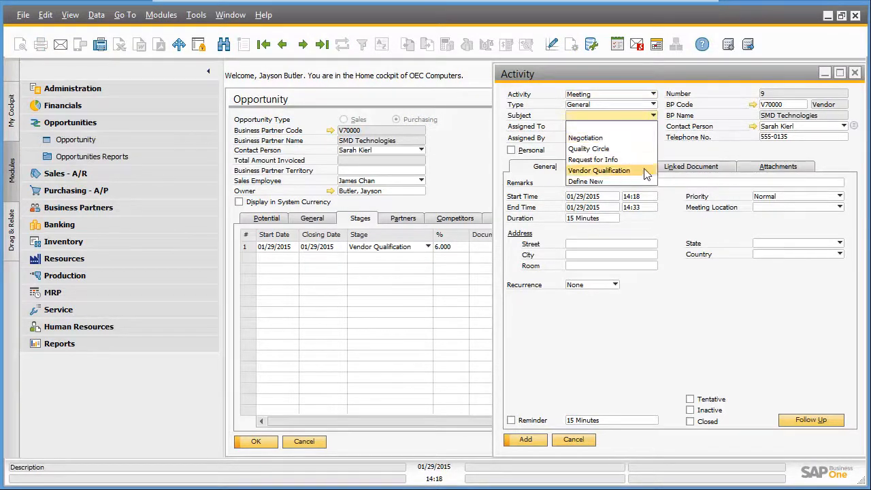
{"action": "left_click", "coordinate": [599, 170]}
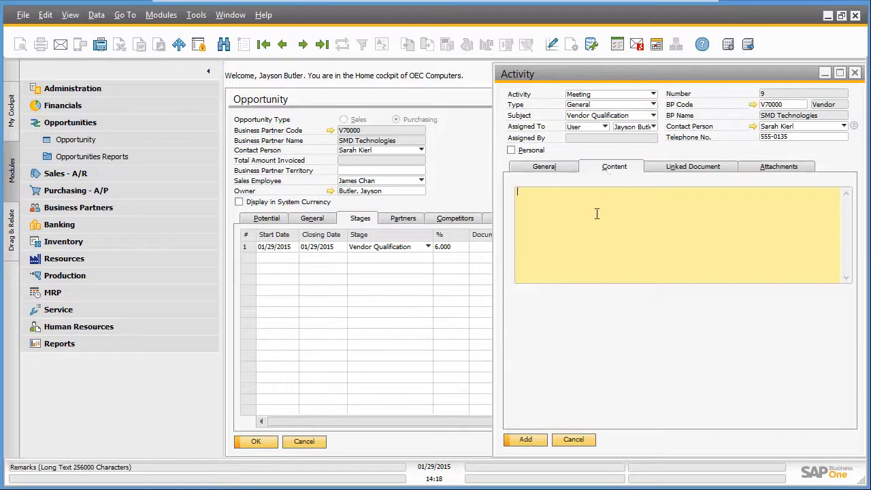
{"action": "type", "text": "Internal meeting: Qualify SMD Technolgies"}
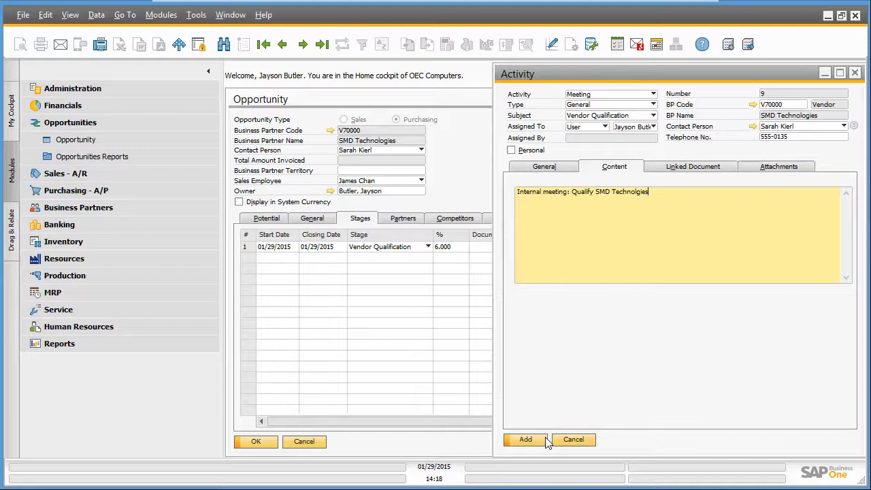
{"action": "left_click", "coordinate": [525, 439]}
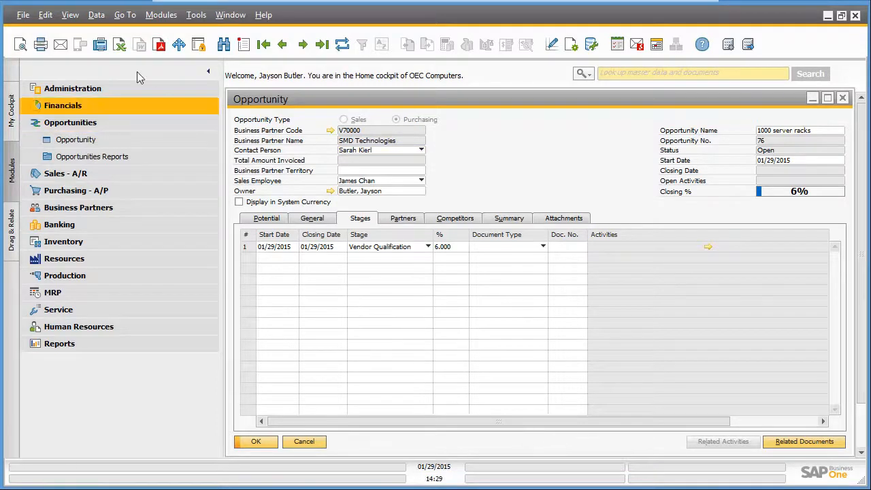
- Add a second stage row set to Product Qualification
{"action": "left_click", "coordinate": [96, 14]}
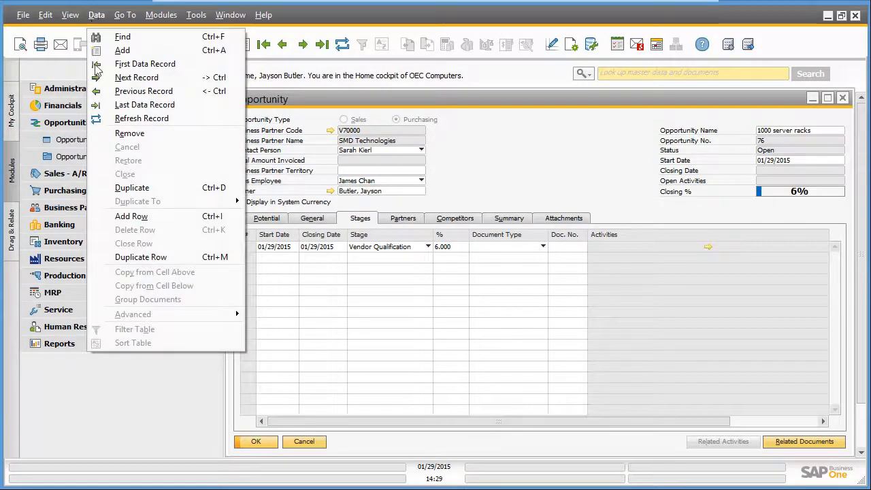
{"action": "left_click", "coordinate": [131, 216]}
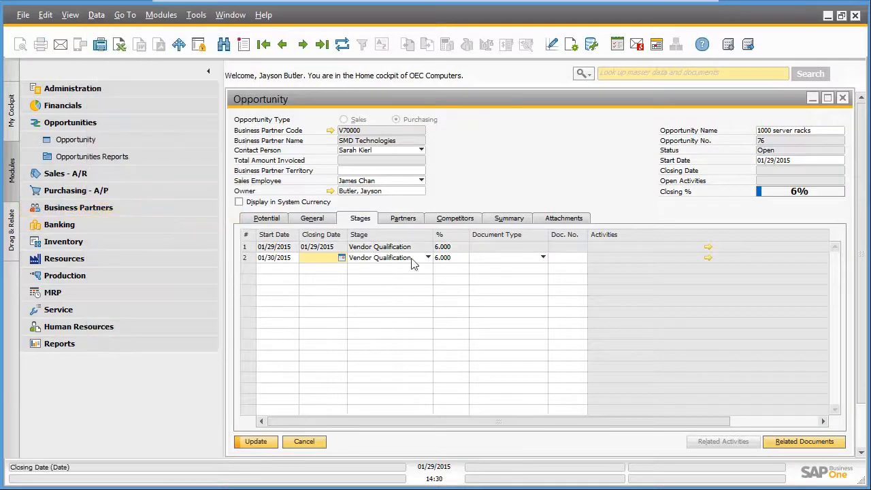
{"action": "left_click", "coordinate": [428, 258]}
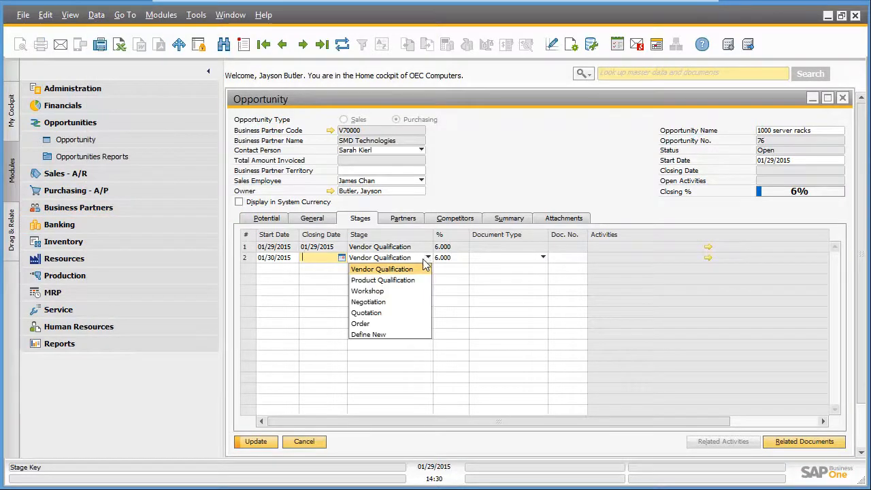
{"action": "left_click", "coordinate": [382, 280]}
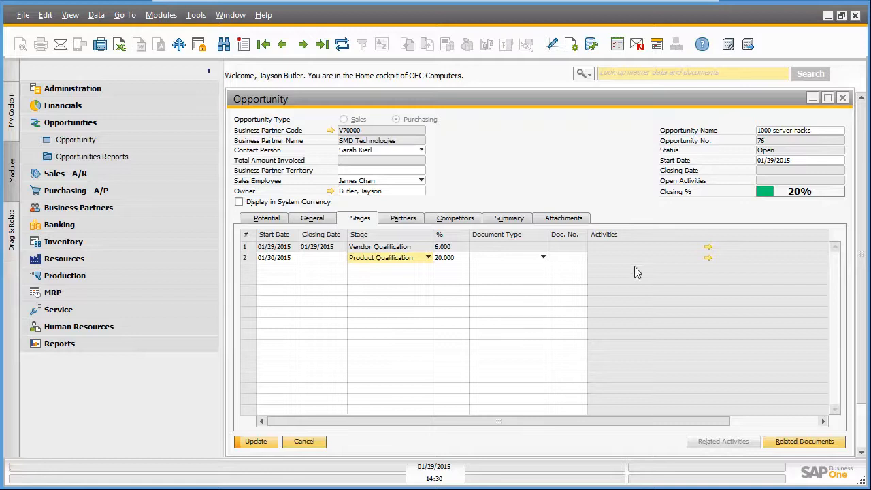
- Log a Request for Info call 'Request for specification of server racks' on that stage
{"action": "left_click", "coordinate": [708, 257]}
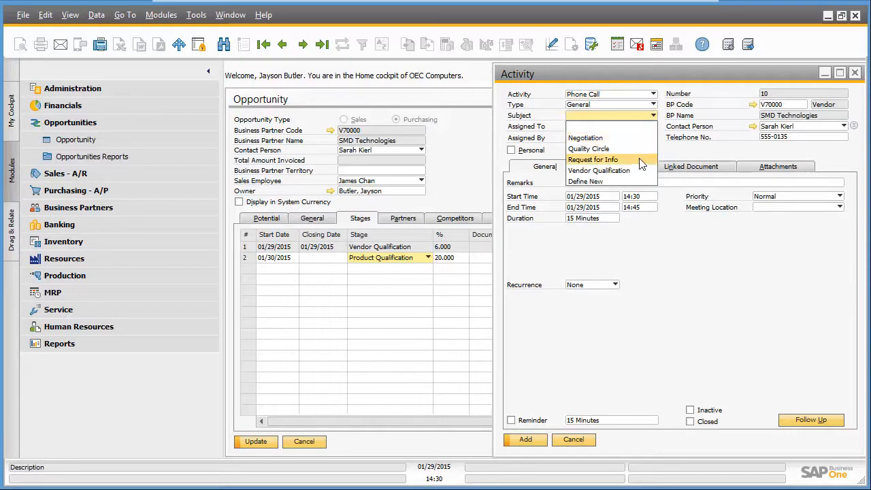
{"action": "left_click", "coordinate": [592, 159]}
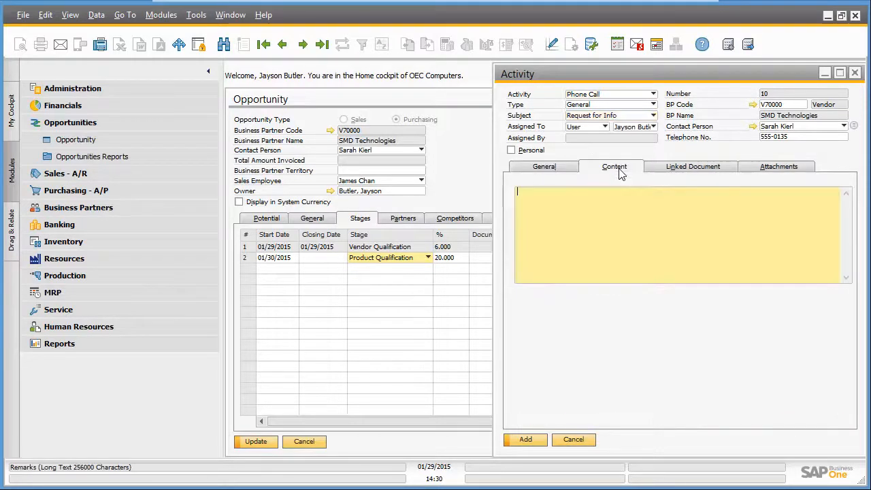
{"action": "type", "text": "Request for specification of server racks"}
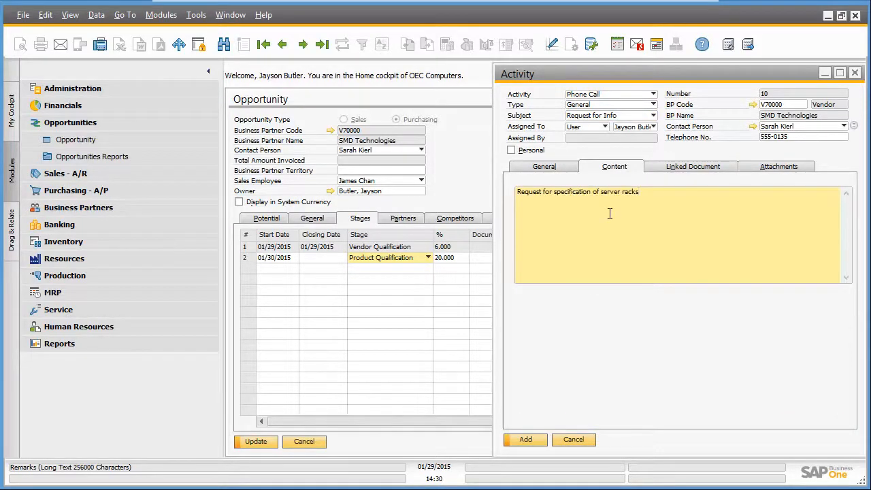
{"action": "left_click", "coordinate": [525, 439]}
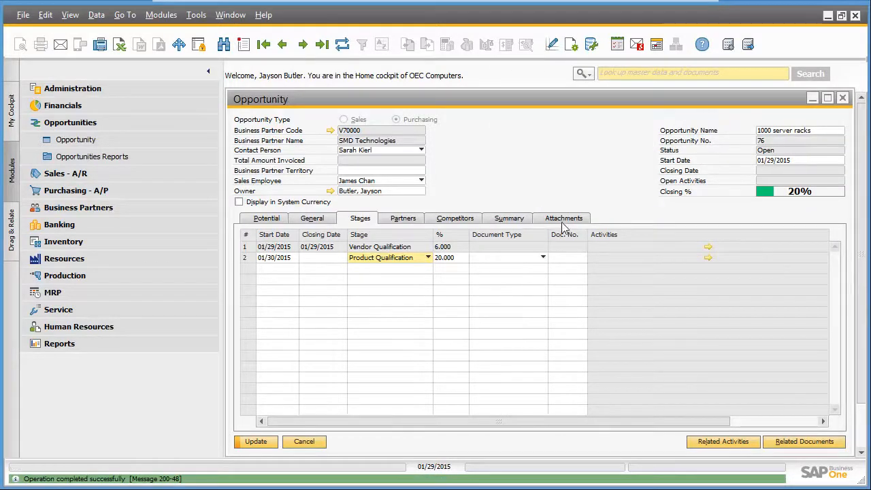
- Attach SMD_Server_Rack_Specification.pdf to the opportunity and update it
{"action": "left_click", "coordinate": [563, 218]}
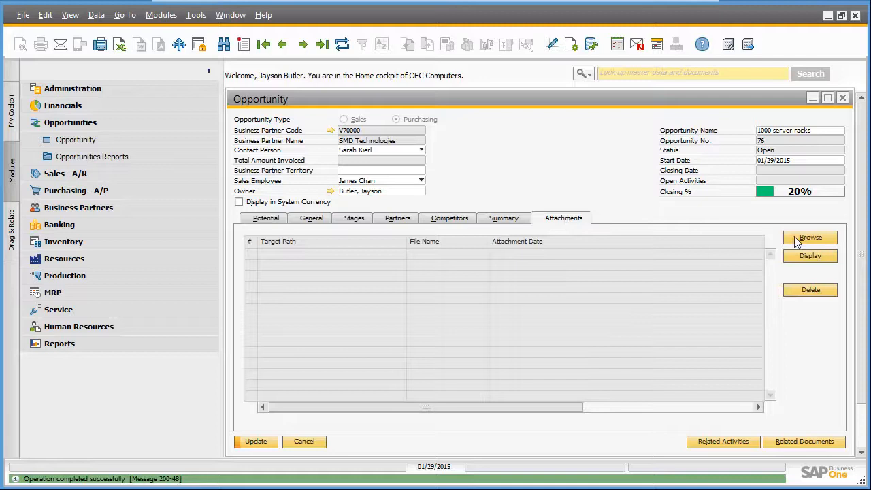
{"action": "left_click", "coordinate": [810, 237]}
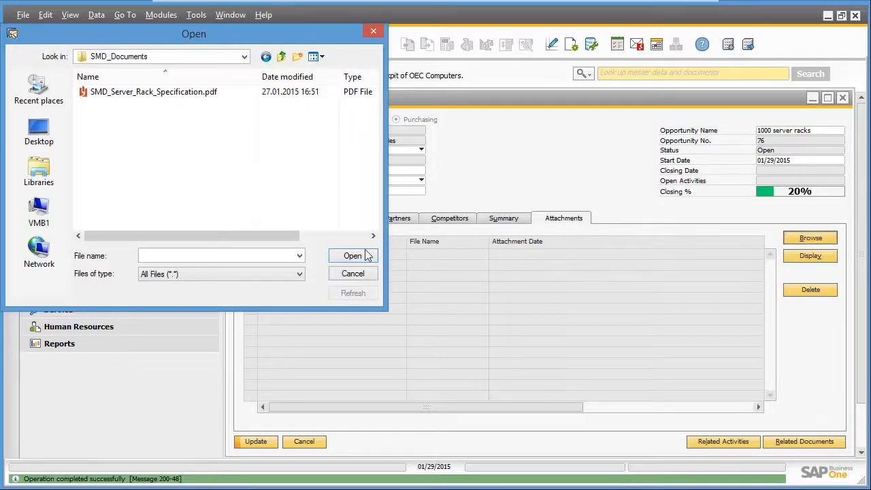
{"action": "left_click", "coordinate": [153, 91]}
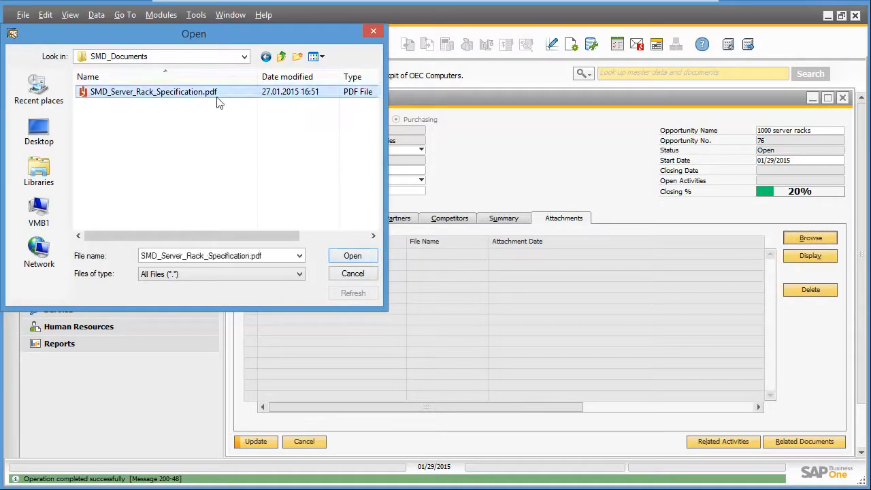
{"action": "left_click", "coordinate": [352, 255]}
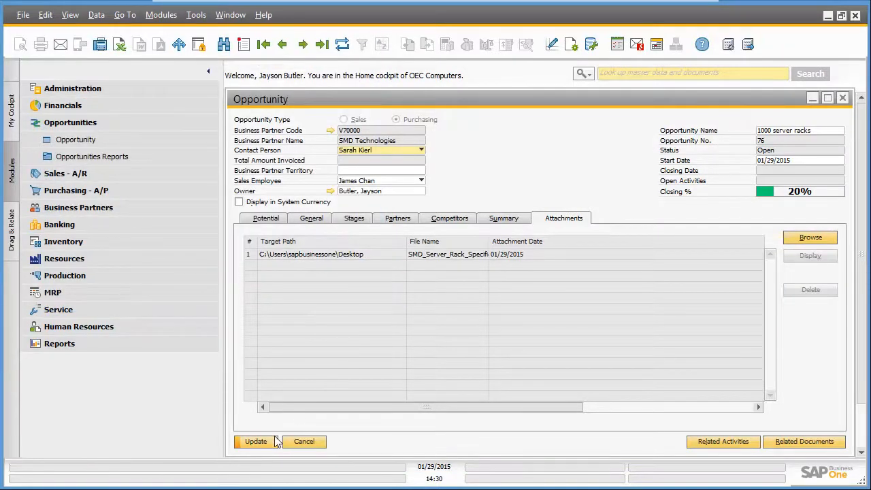
{"action": "left_click", "coordinate": [256, 441]}
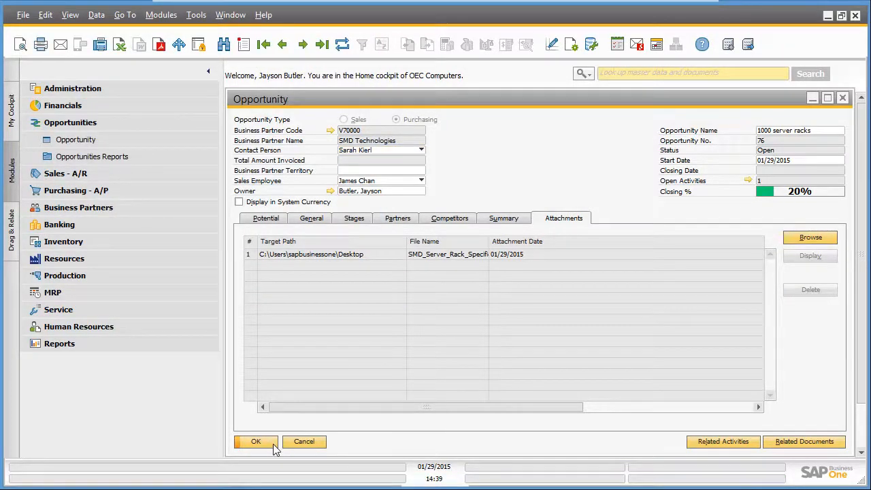
{"action": "left_click", "coordinate": [353, 217]}
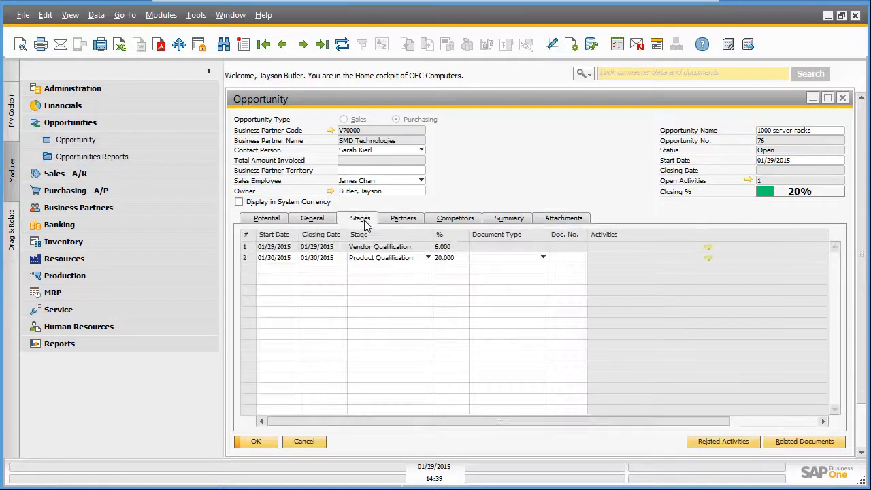
- Add a third Negotiation stage row with document type Purchase Quotation
{"action": "left_click", "coordinate": [96, 14]}
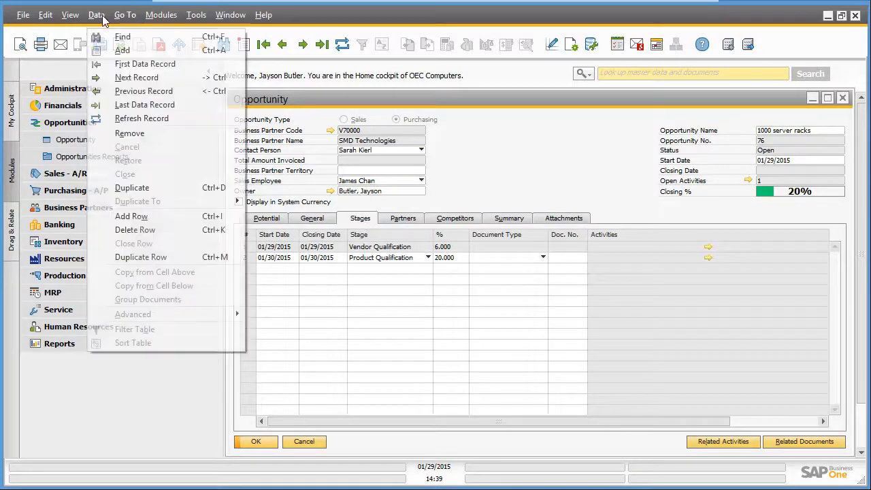
{"action": "mouse_move", "coordinate": [132, 216]}
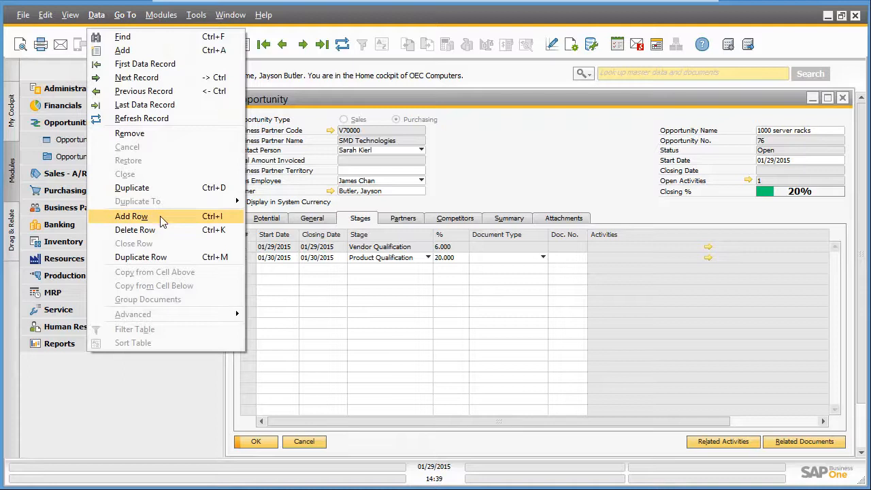
{"action": "left_click", "coordinate": [131, 216]}
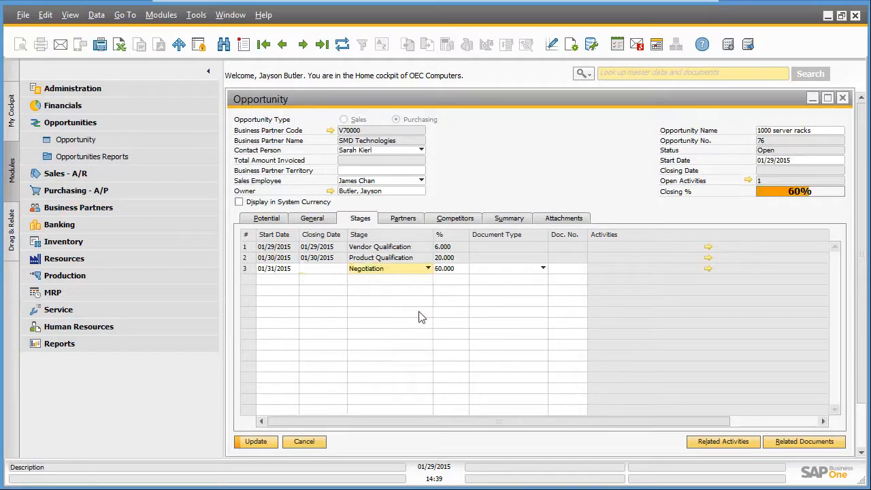
{"action": "left_click", "coordinate": [543, 268]}
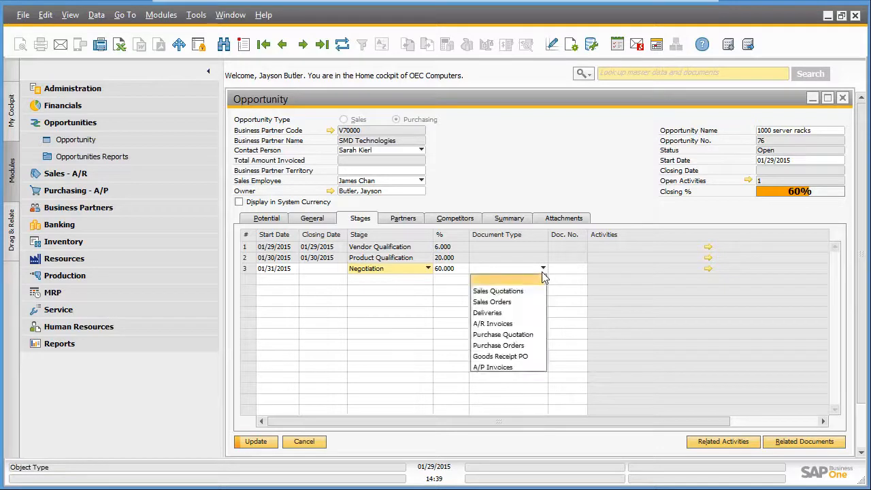
{"action": "left_click", "coordinate": [503, 334]}
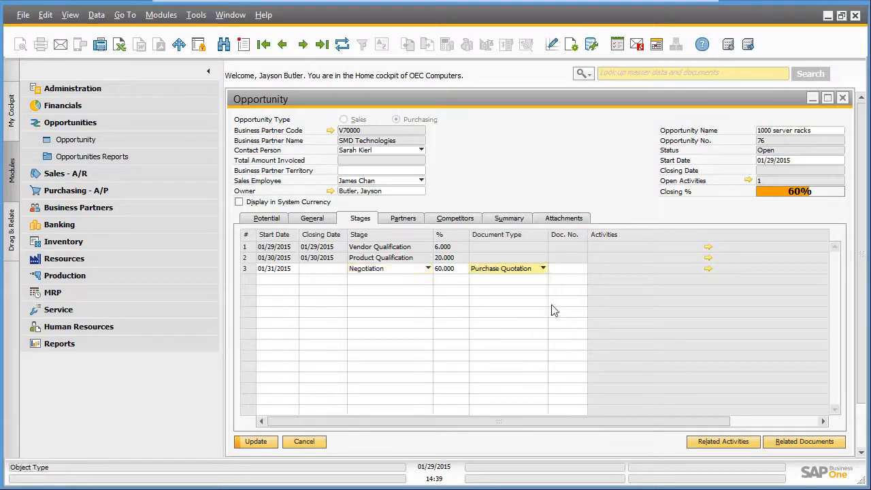
{"action": "left_click", "coordinate": [568, 268]}
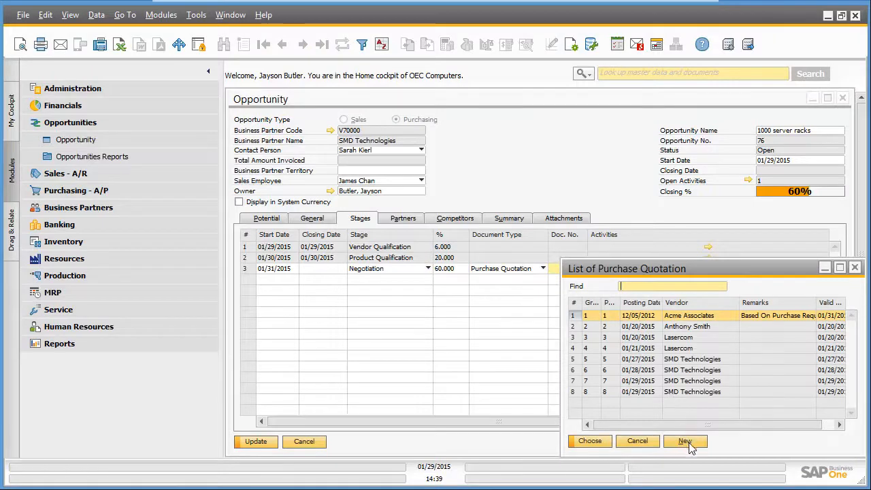
- Create new purchase quotation 9 for 1,000 server racks and link it
{"action": "left_click", "coordinate": [684, 441]}
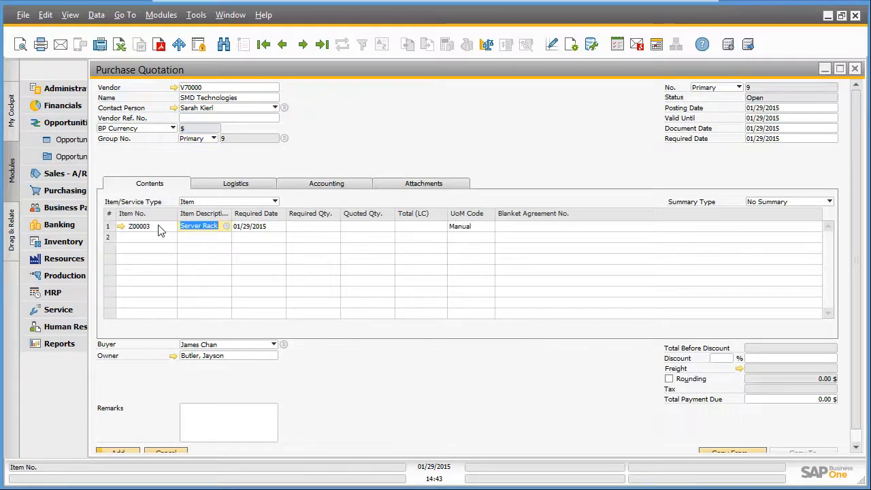
{"action": "left_click", "coordinate": [313, 226]}
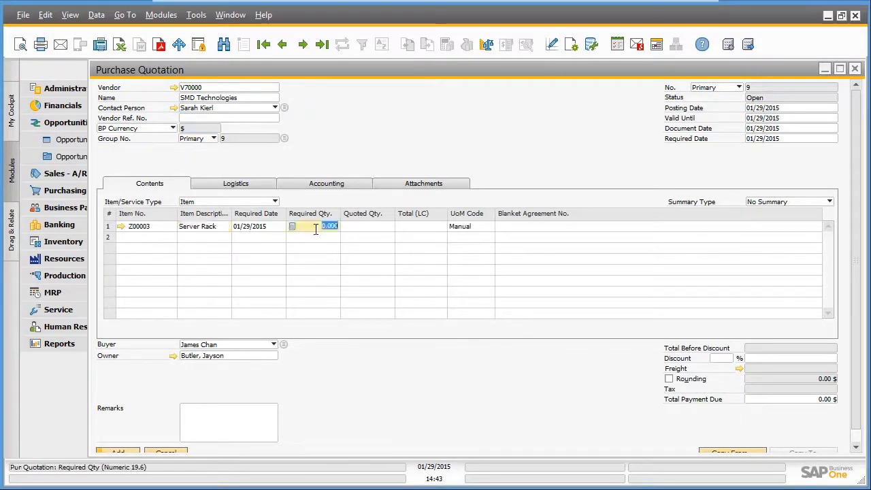
{"action": "left_click", "coordinate": [420, 226]}
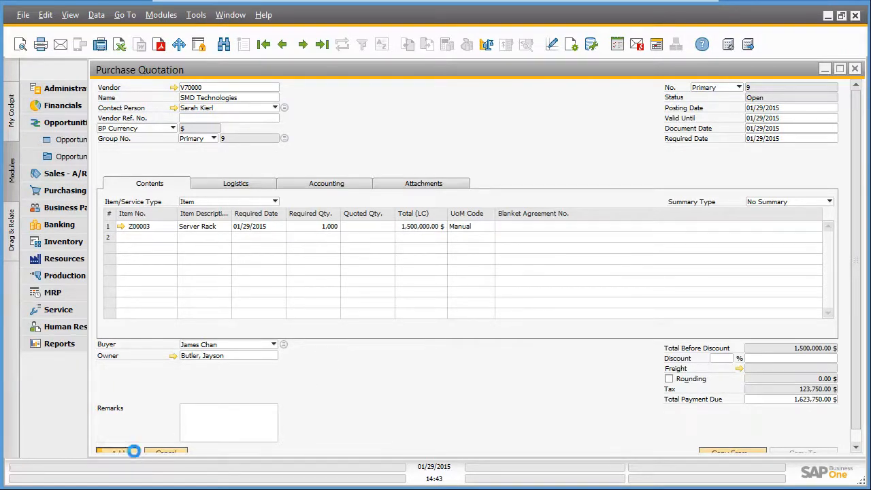
{"action": "left_click", "coordinate": [117, 452]}
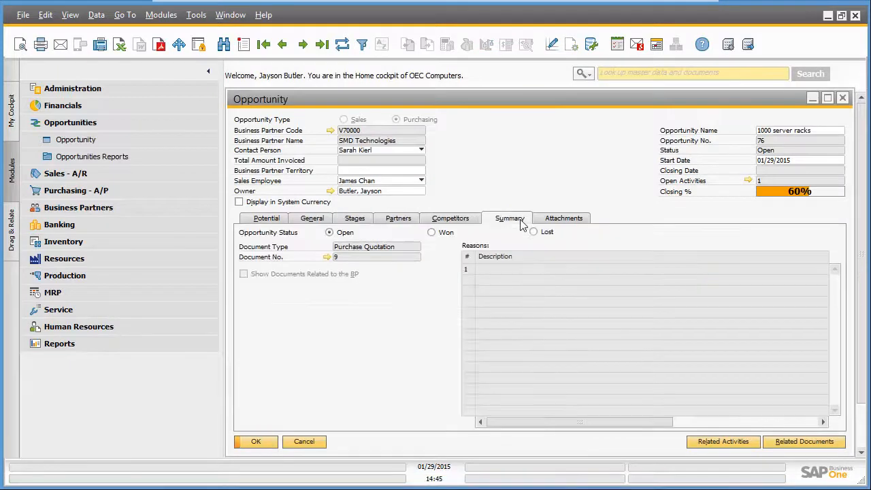
- Mark the opportunity Won, update it, answer the system message, and close the window
{"action": "left_click", "coordinate": [432, 233]}
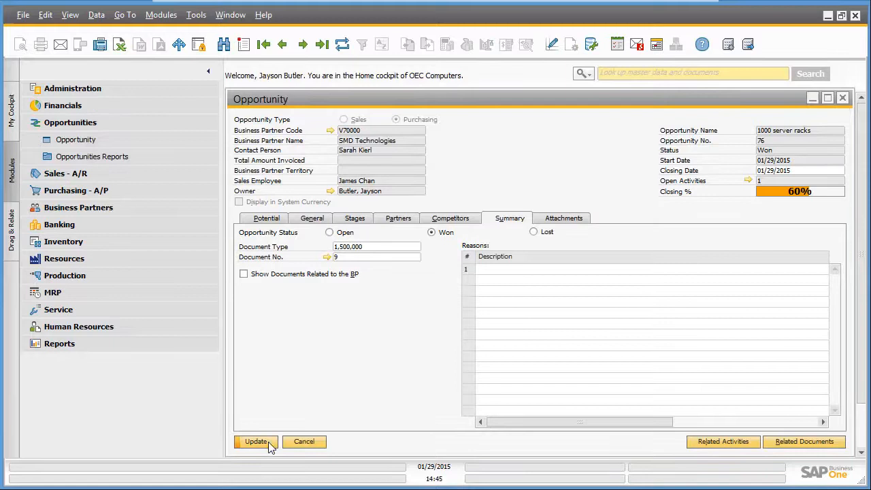
{"action": "left_click", "coordinate": [256, 441]}
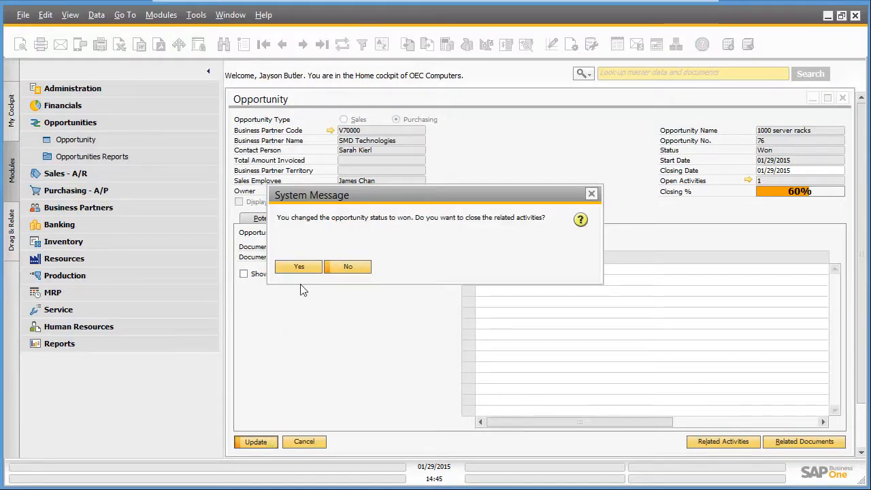
{"action": "left_click", "coordinate": [348, 266]}
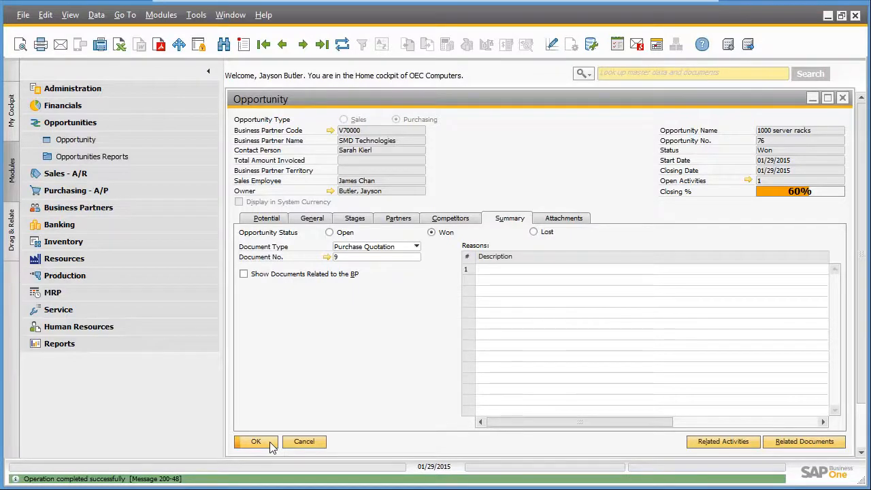
{"action": "left_click", "coordinate": [256, 441]}
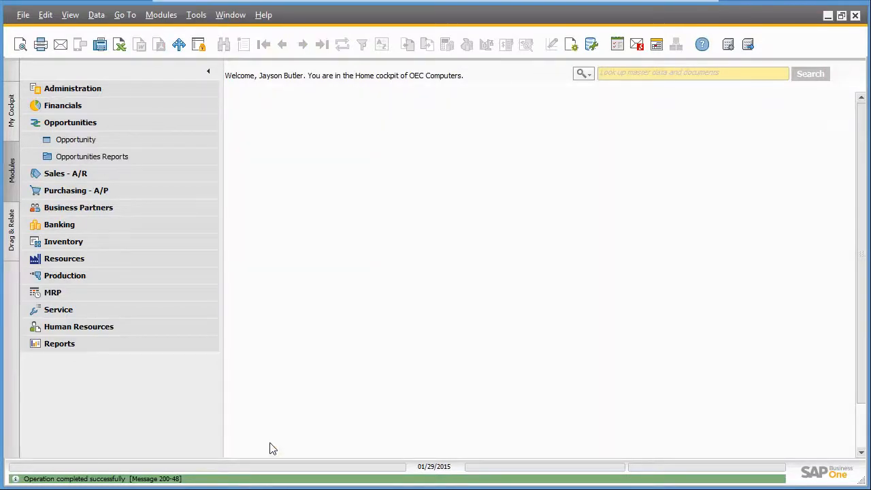
- Filter the Opportunities Report to the Negotiation stage and show the status choices
{"action": "left_click", "coordinate": [92, 156]}
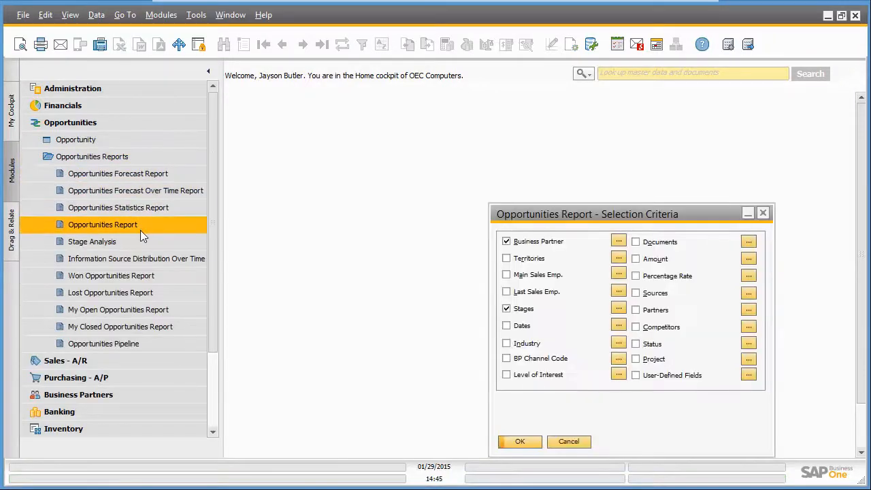
{"action": "left_click", "coordinate": [618, 308]}
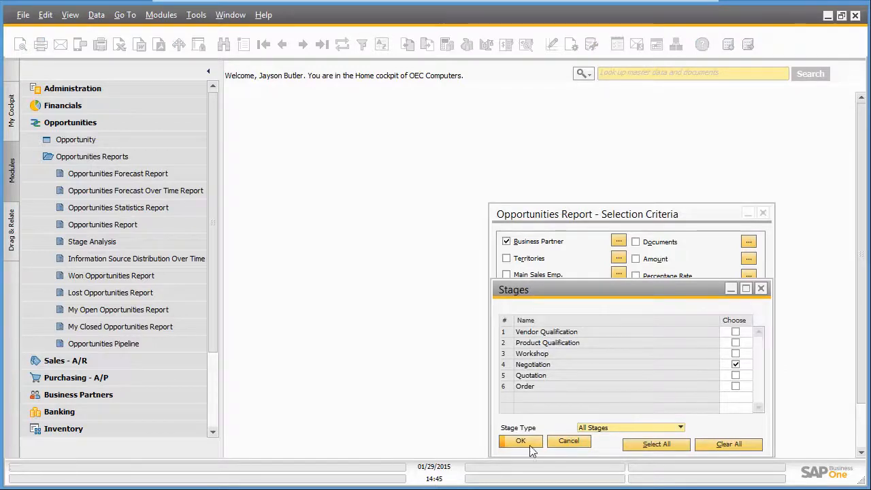
{"action": "left_click", "coordinate": [520, 441]}
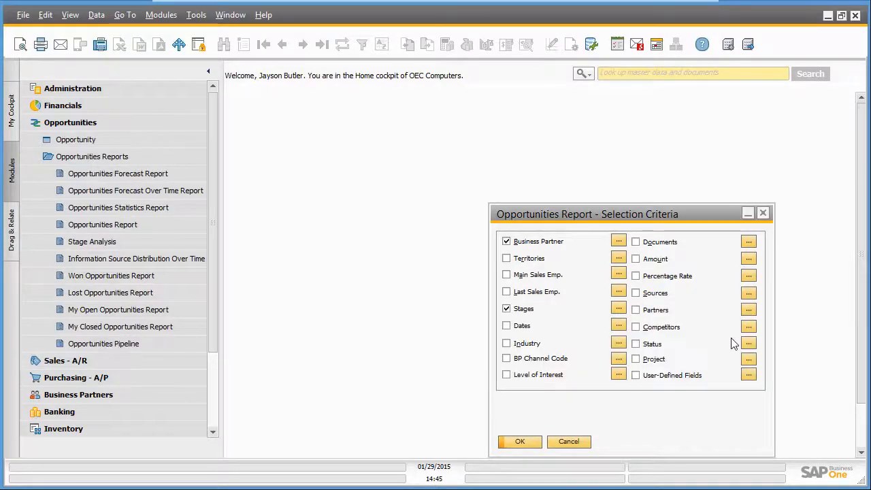
{"action": "left_click", "coordinate": [748, 344]}
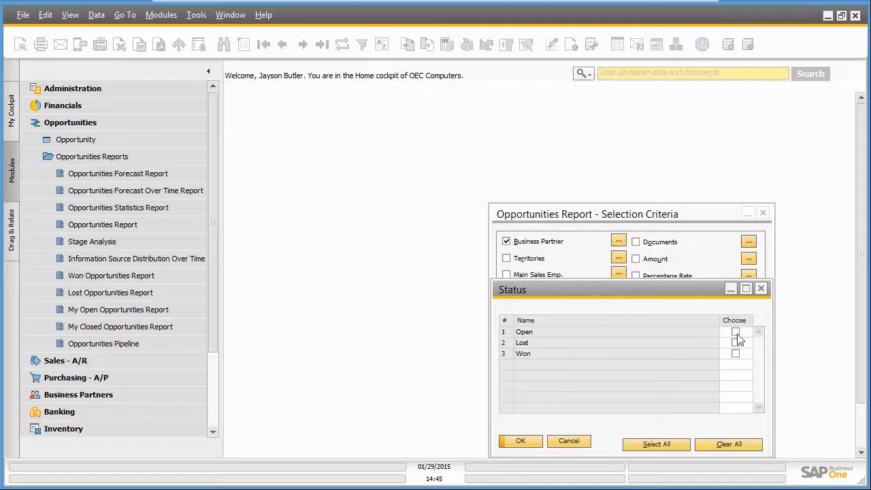